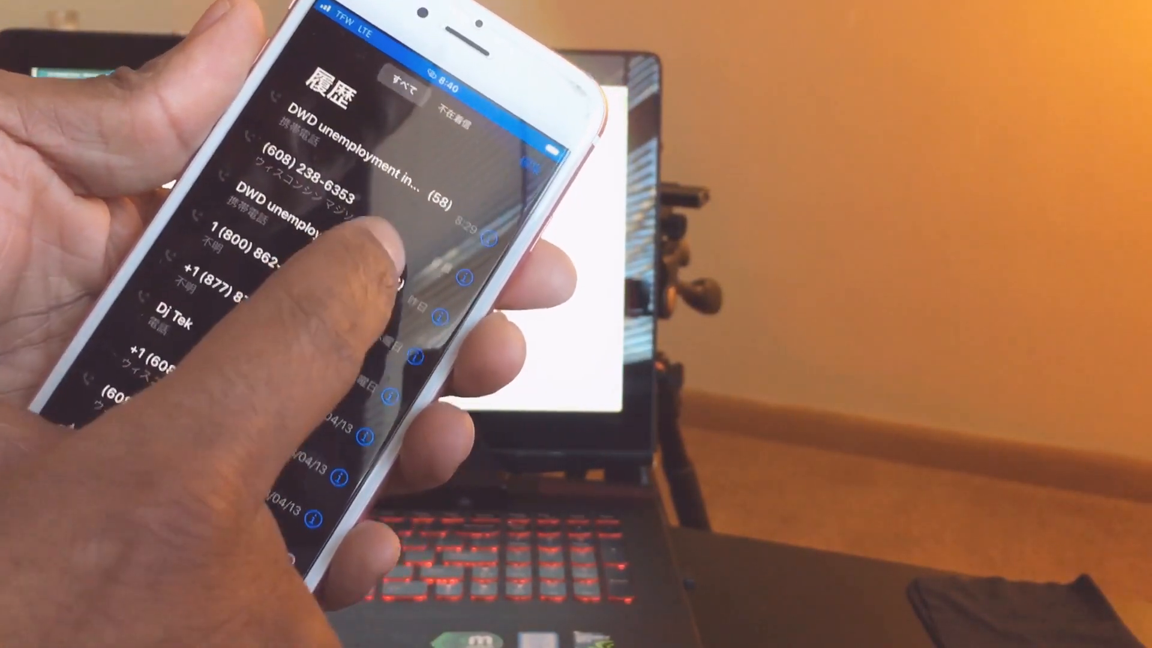
# Step: Call DWD unemployment from the Recents list
pyautogui.click(346, 170)
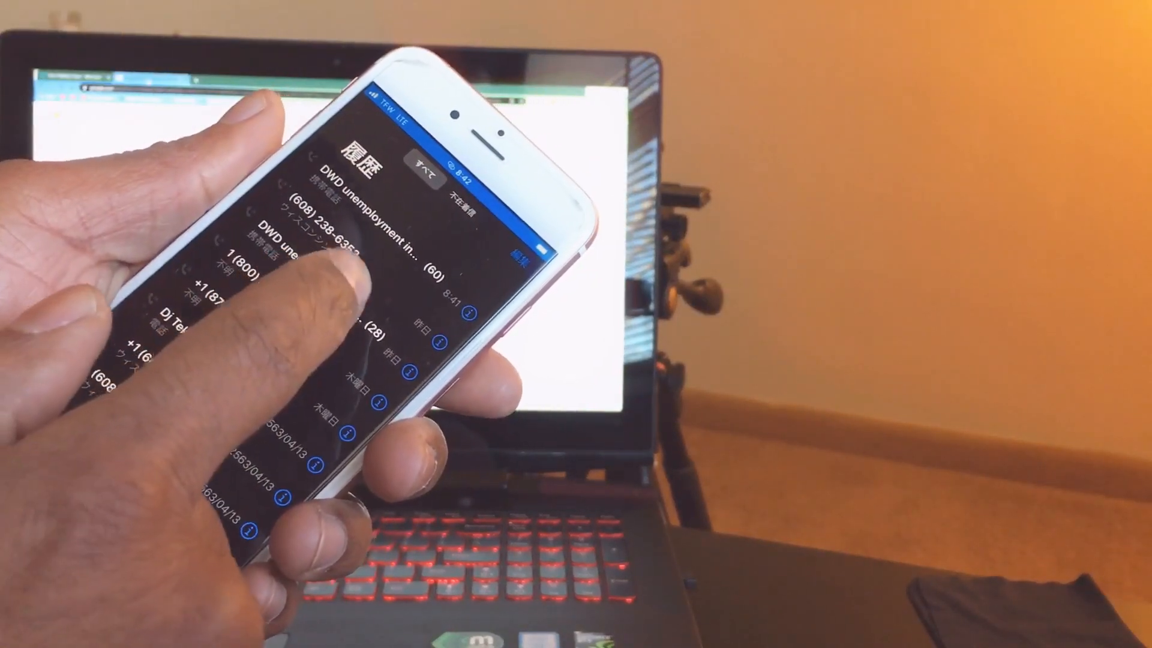
pyautogui.click(353, 221)
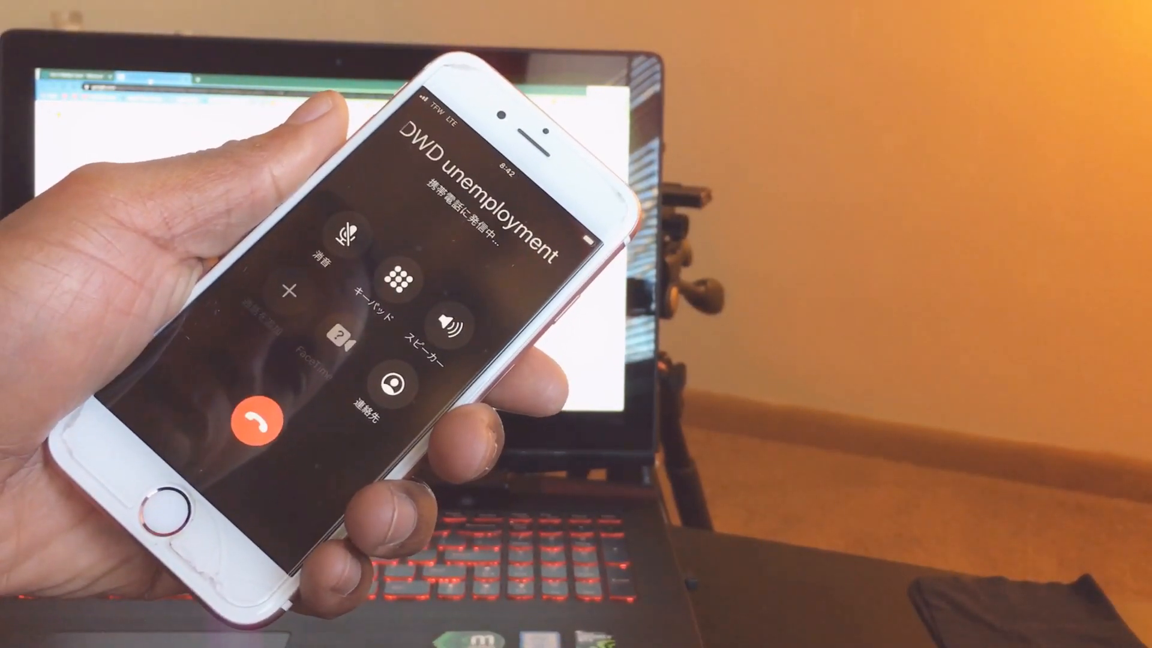